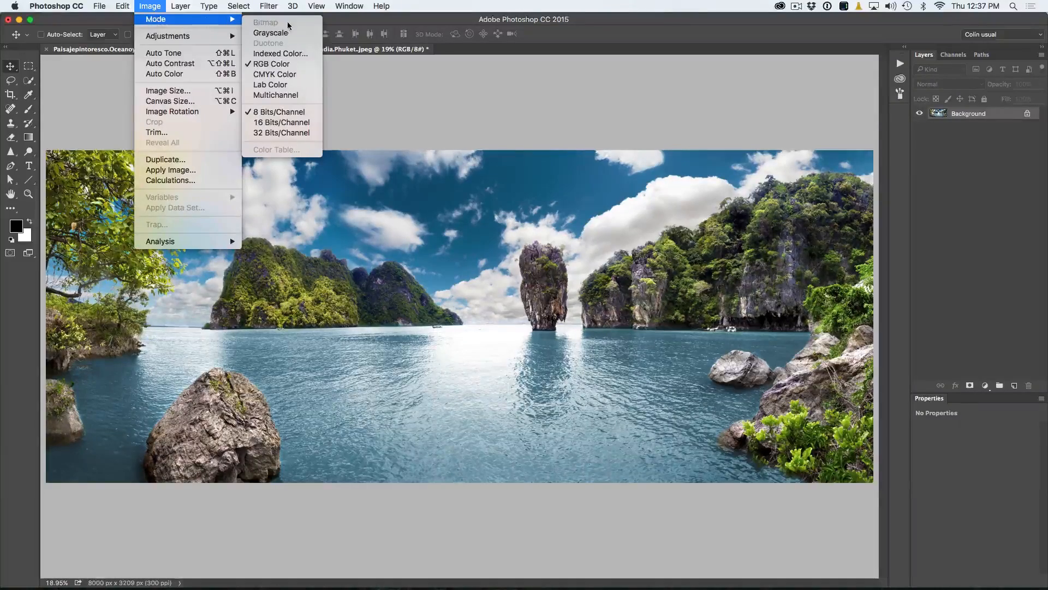
Step: Try converting the photo to grayscale, discarding colour, then return to the Image menu
{"action": "left_click", "coordinate": [270, 32]}
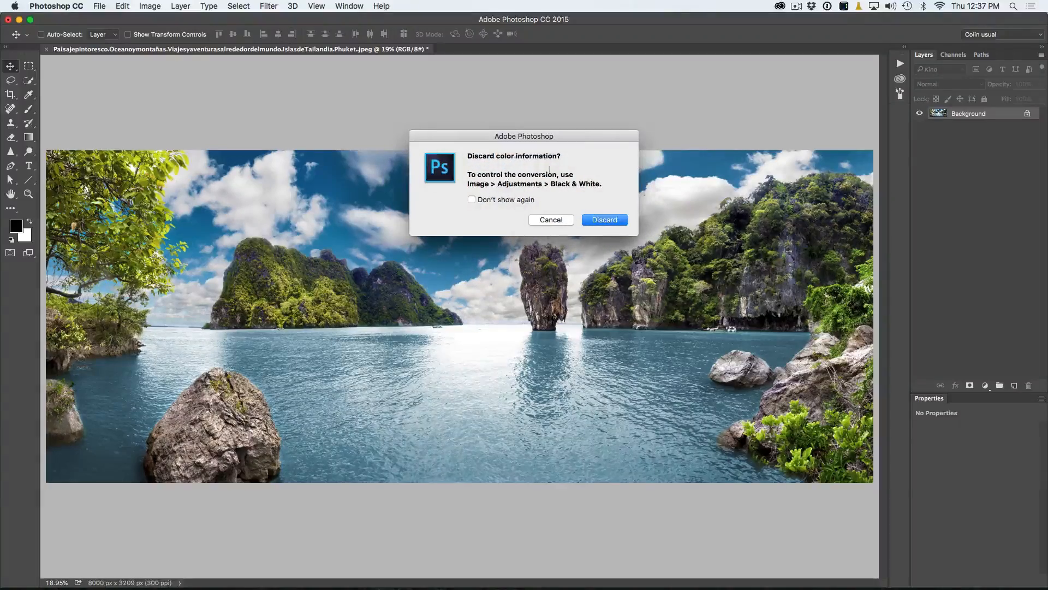
{"action": "left_click", "coordinate": [603, 219]}
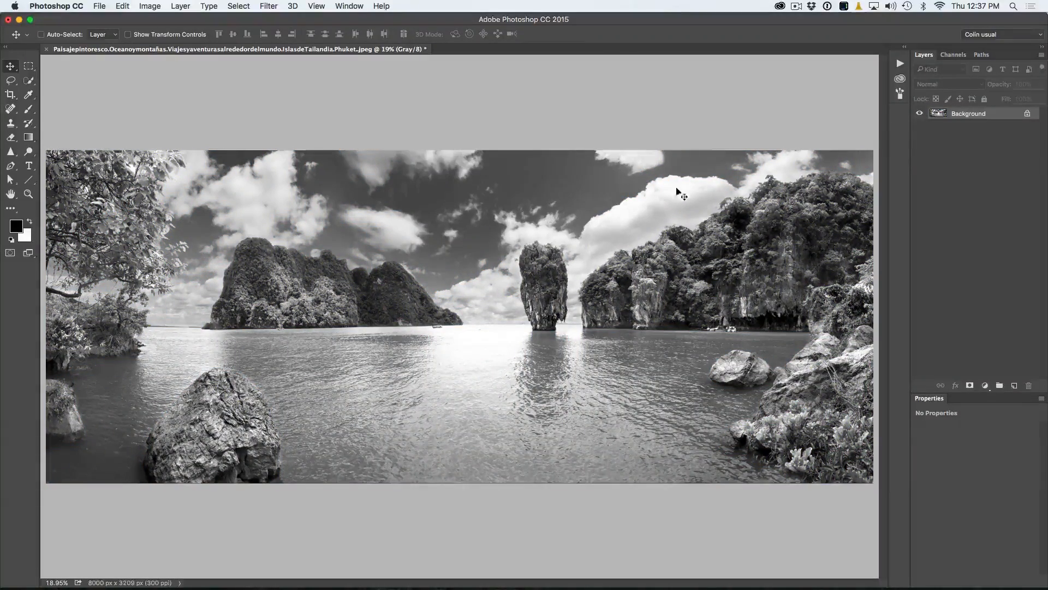
{"action": "left_click", "coordinate": [149, 7]}
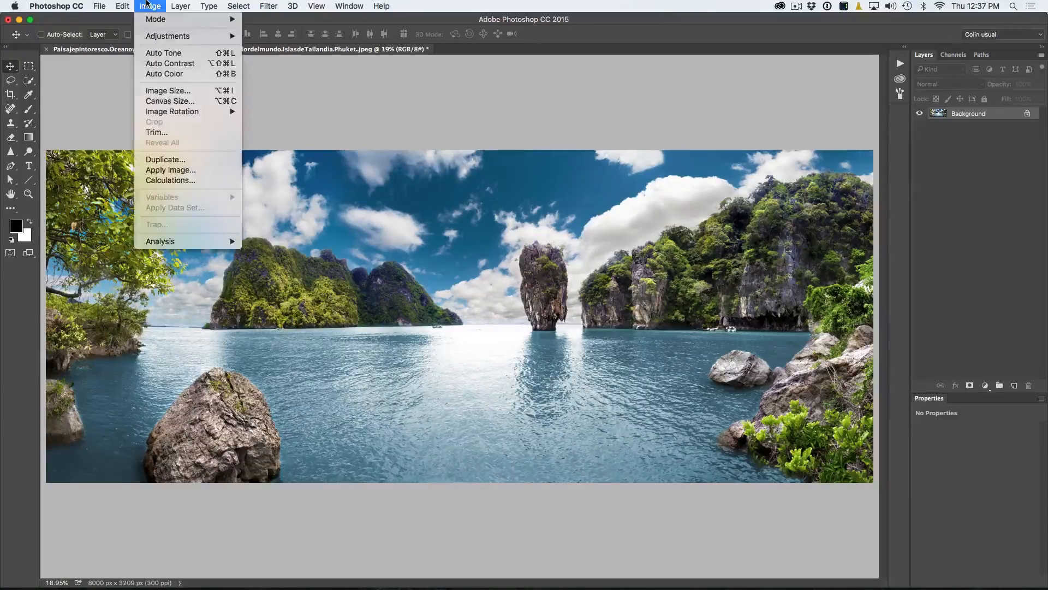
{"action": "mouse_move", "coordinate": [168, 36]}
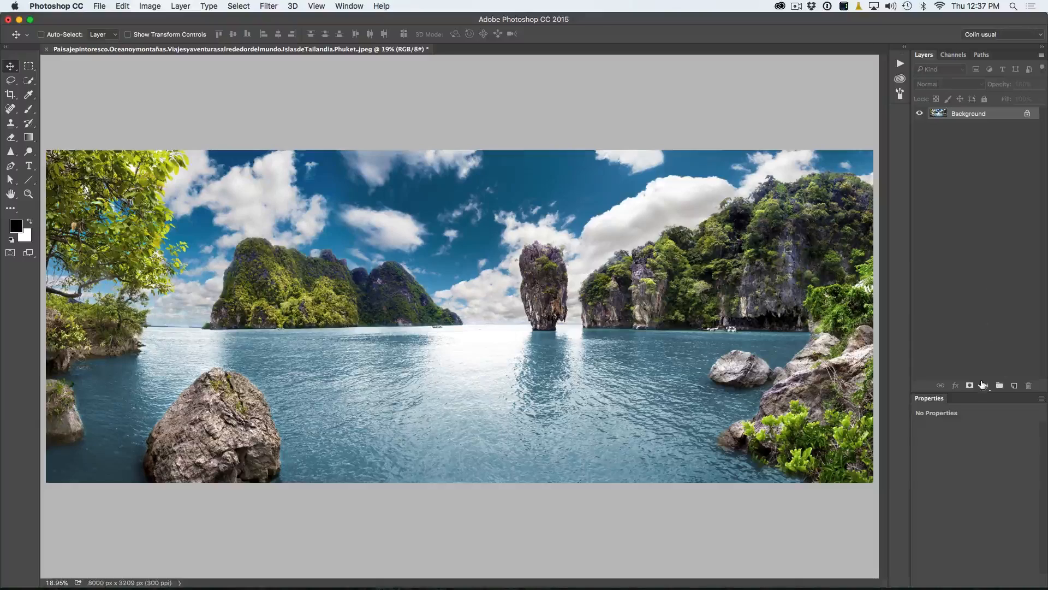
Step: Add a Channel Mixer adjustment layer above the background from the Layers panel
{"action": "left_click", "coordinate": [969, 385]}
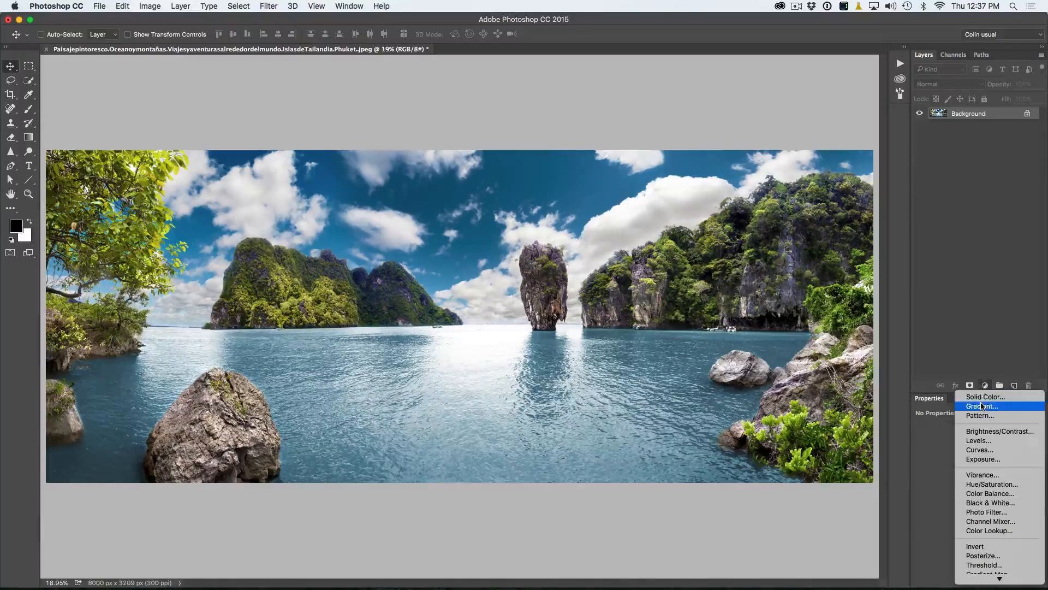
{"action": "left_click", "coordinate": [990, 502]}
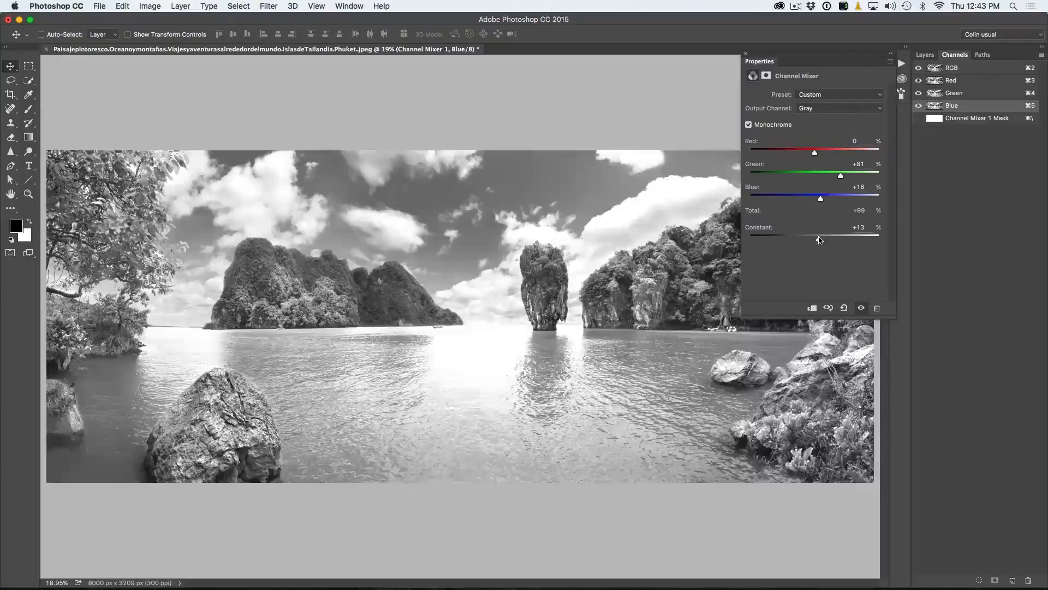
{"action": "left_click", "coordinate": [745, 54]}
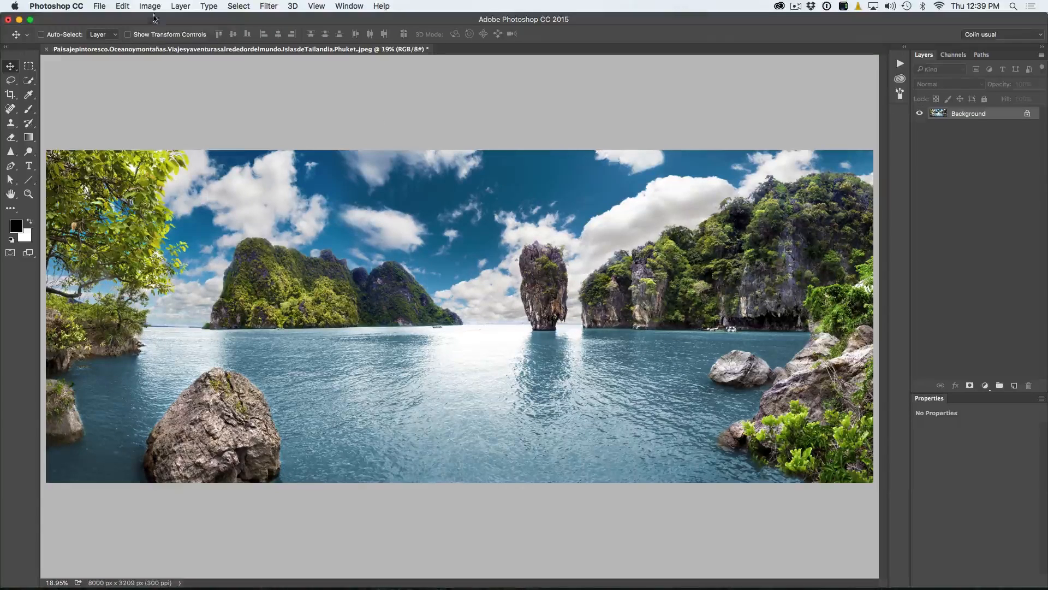
{"action": "left_click", "coordinate": [150, 7]}
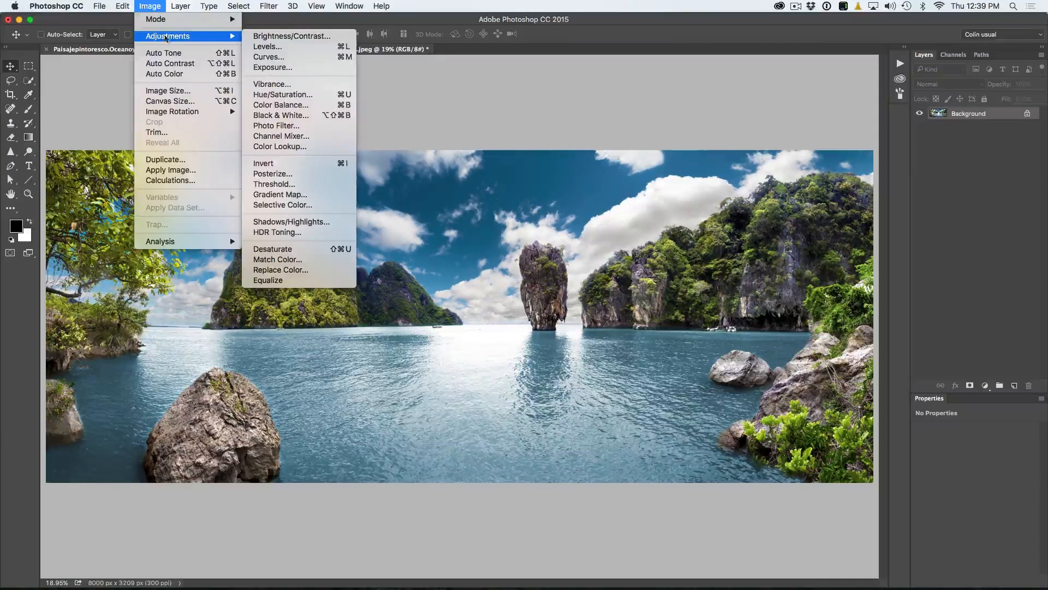
{"action": "mouse_move", "coordinate": [280, 135]}
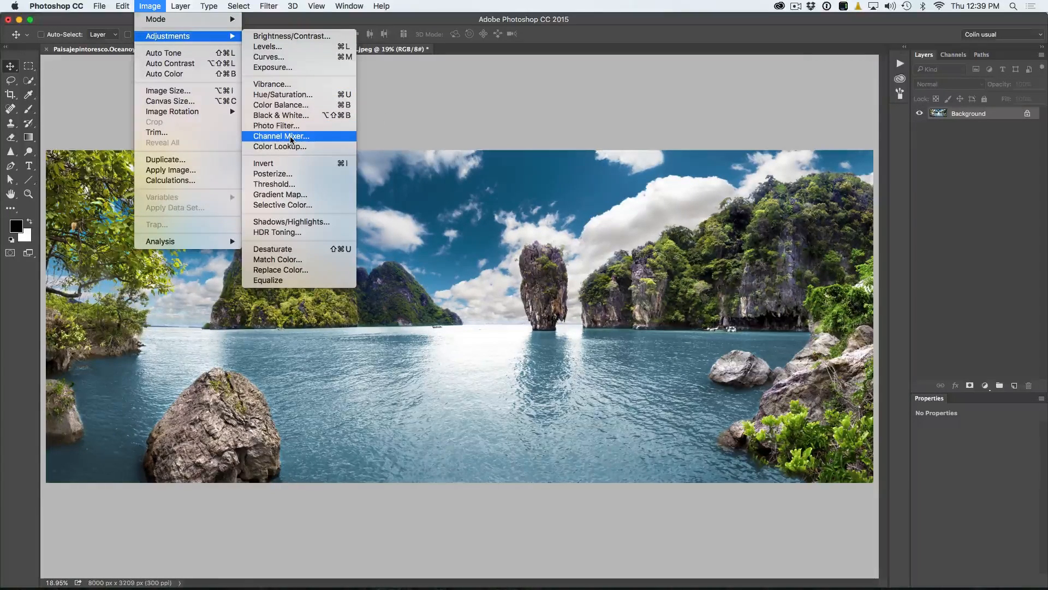
{"action": "mouse_move", "coordinate": [699, 174]}
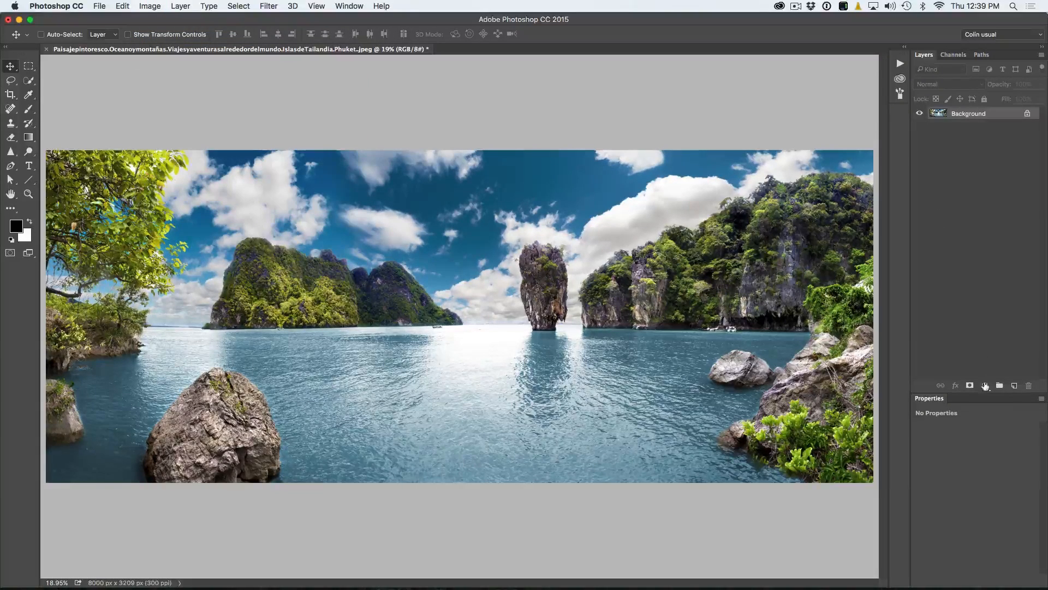
{"action": "left_click", "coordinate": [985, 386]}
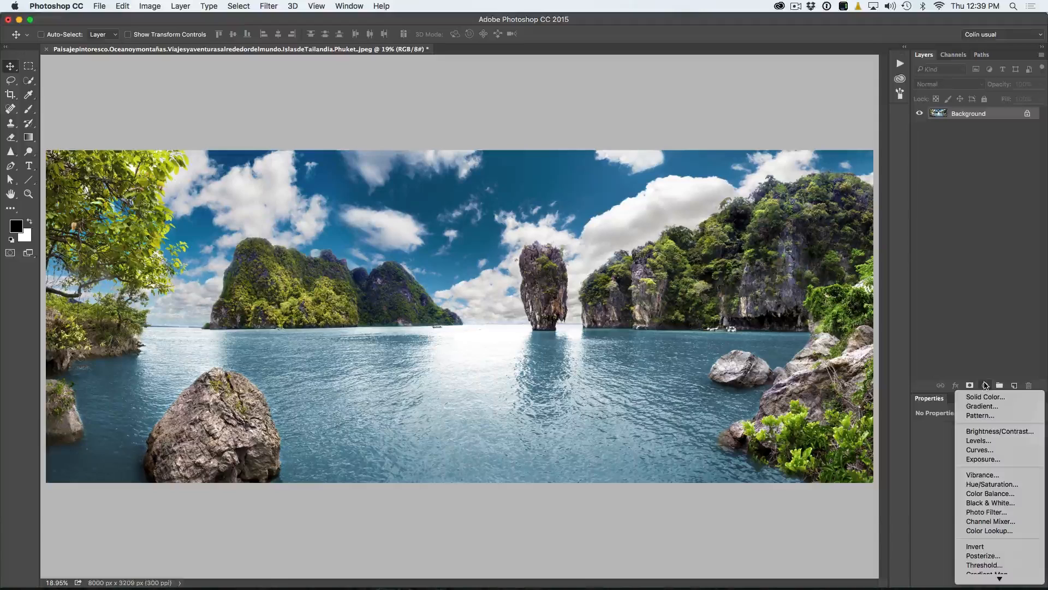
{"action": "mouse_move", "coordinate": [984, 512]}
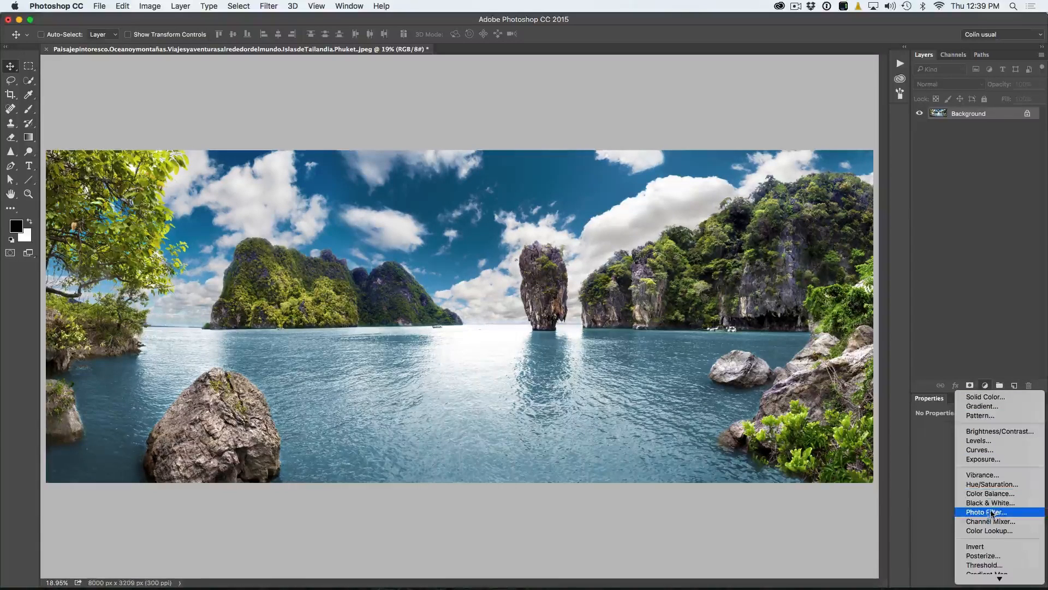
{"action": "left_click", "coordinate": [990, 521]}
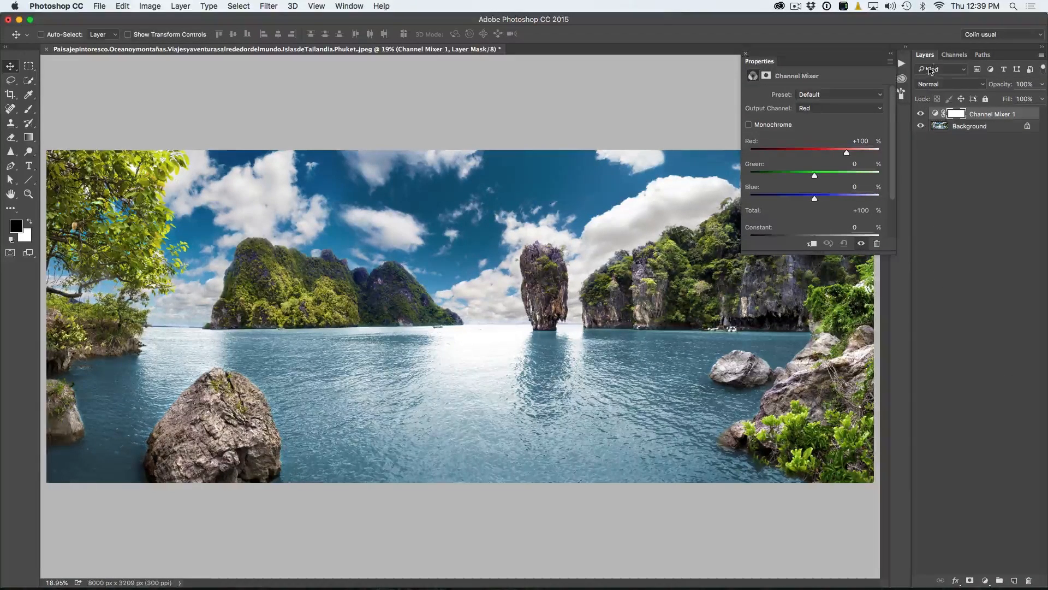
Step: Preview the RGB composite, then the red, green and blue channels individually in the Channels panel
{"action": "left_click", "coordinate": [954, 55]}
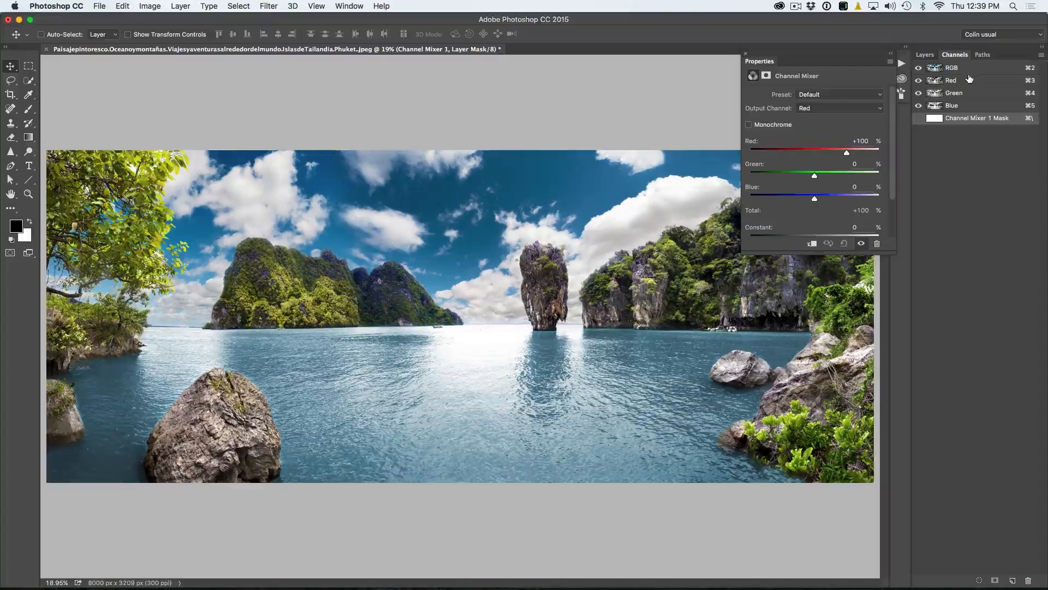
{"action": "left_click", "coordinate": [951, 66]}
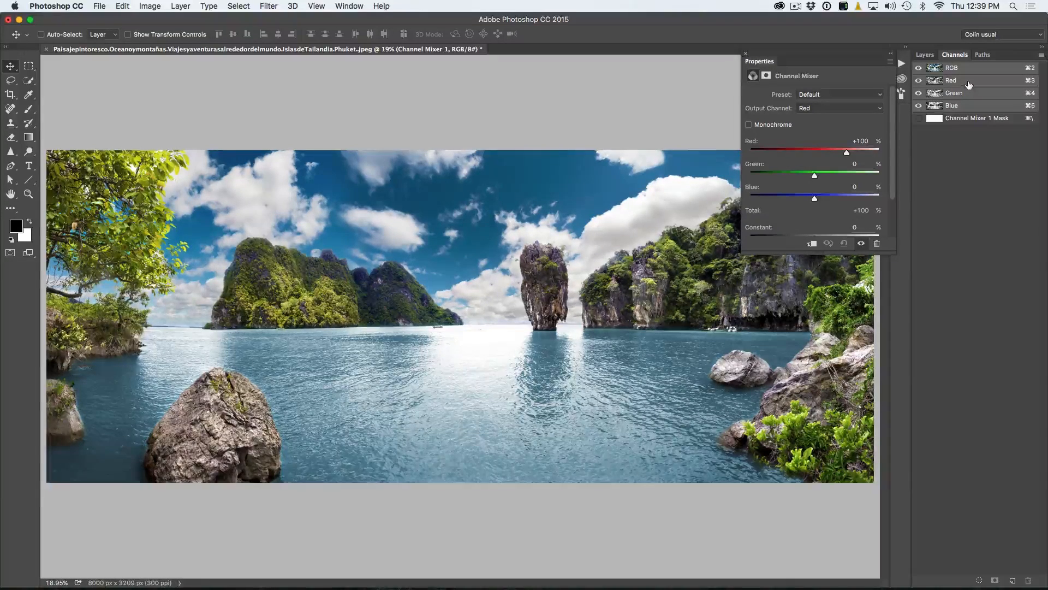
{"action": "left_click", "coordinate": [951, 80]}
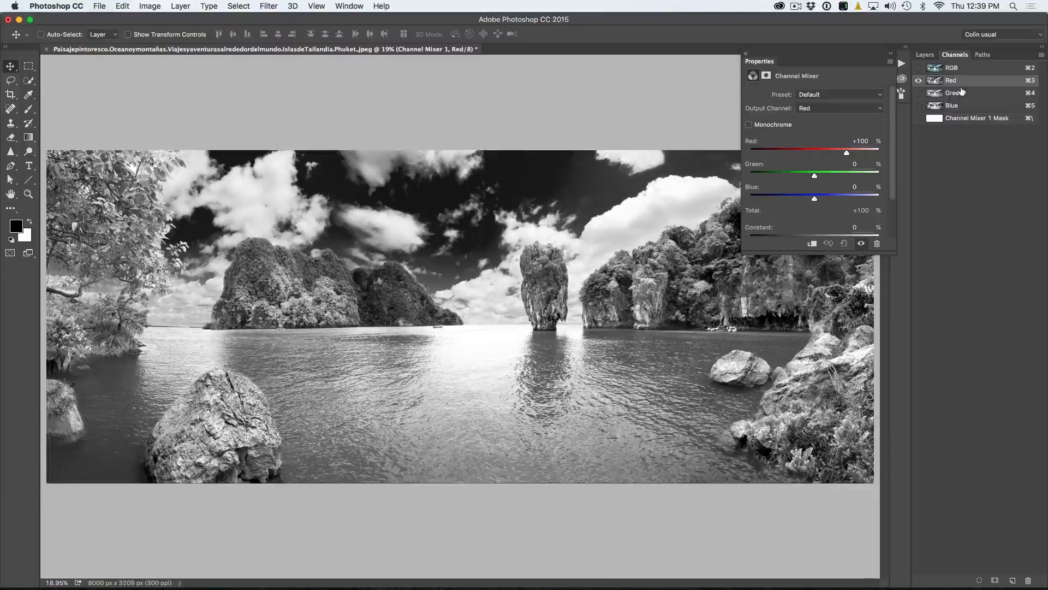
{"action": "left_click", "coordinate": [954, 92]}
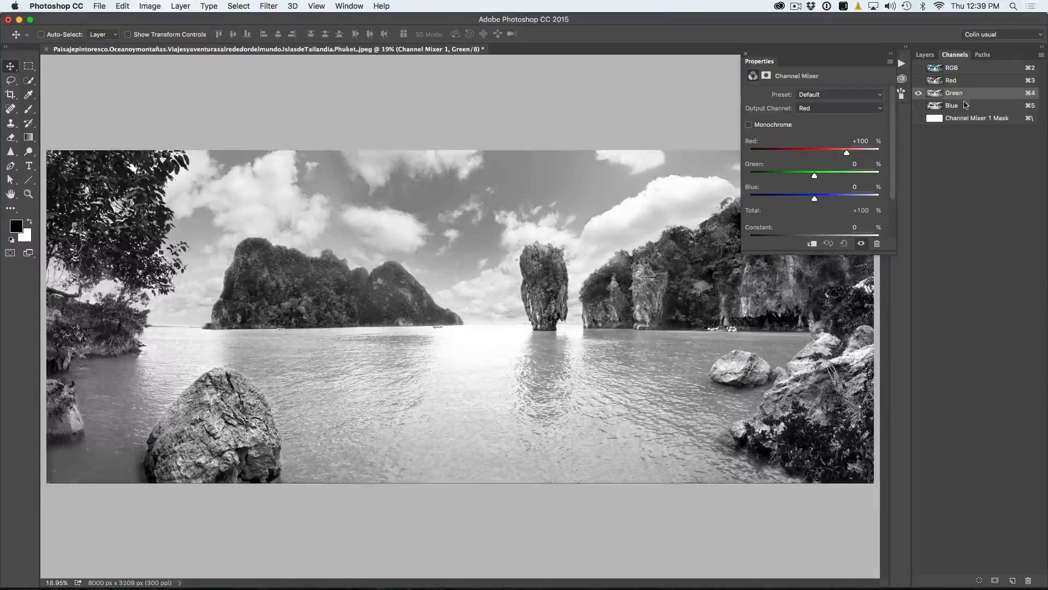
{"action": "left_click", "coordinate": [952, 105]}
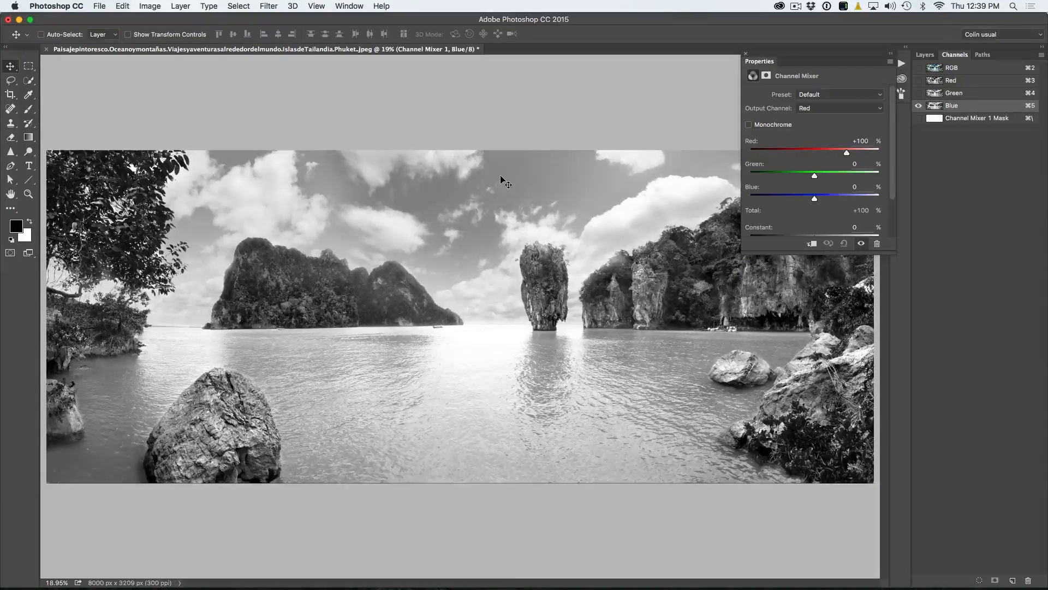
{"action": "mouse_move", "coordinate": [522, 394]}
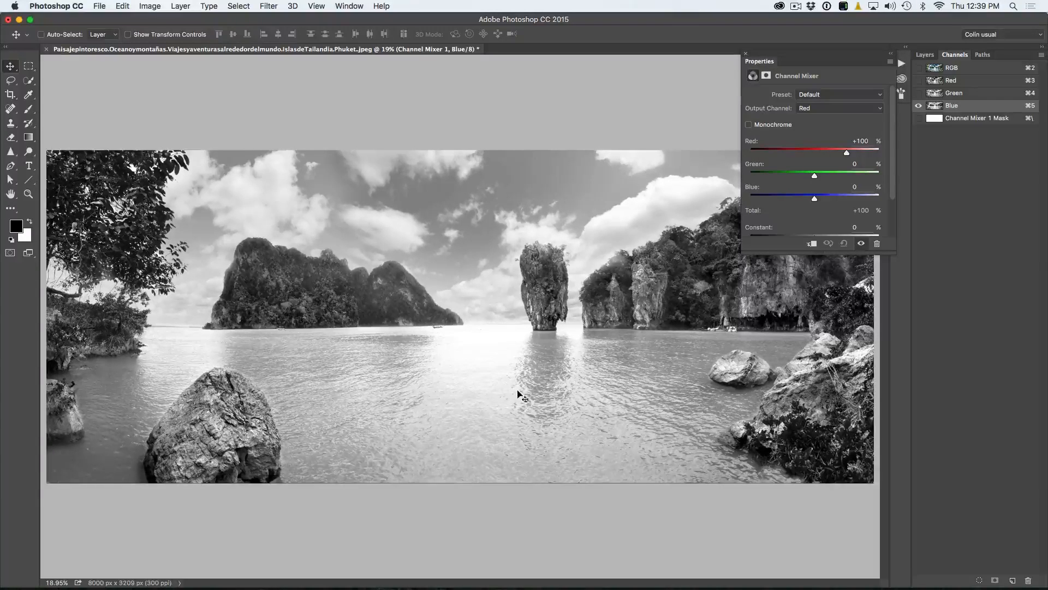
{"action": "mouse_move", "coordinate": [411, 318]}
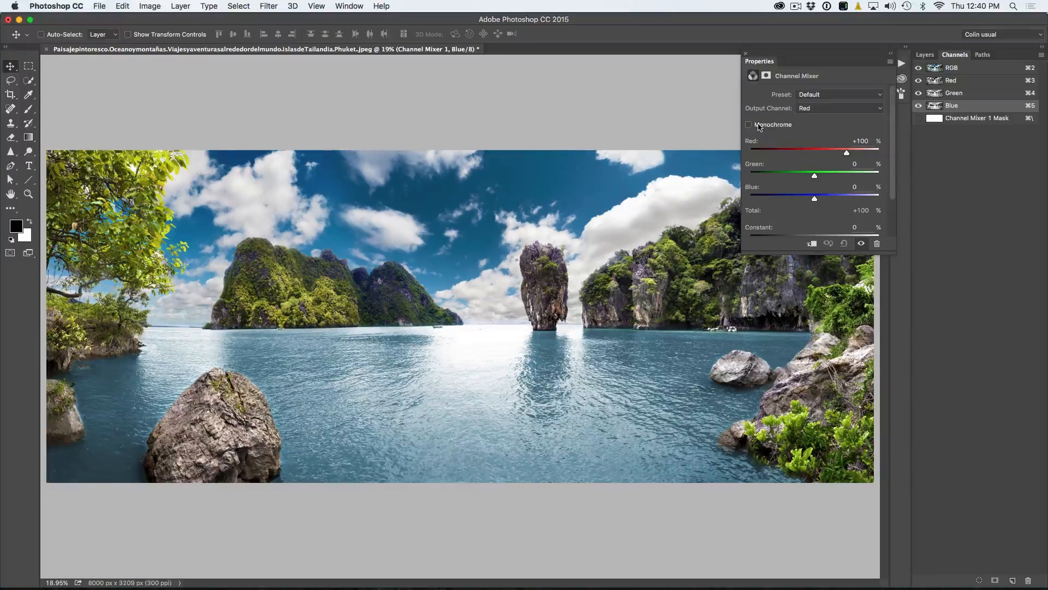
Step: Enable Monochrome so the mixer outputs gray from Red +40, Green +40, Blue +20
{"action": "left_click", "coordinate": [748, 125]}
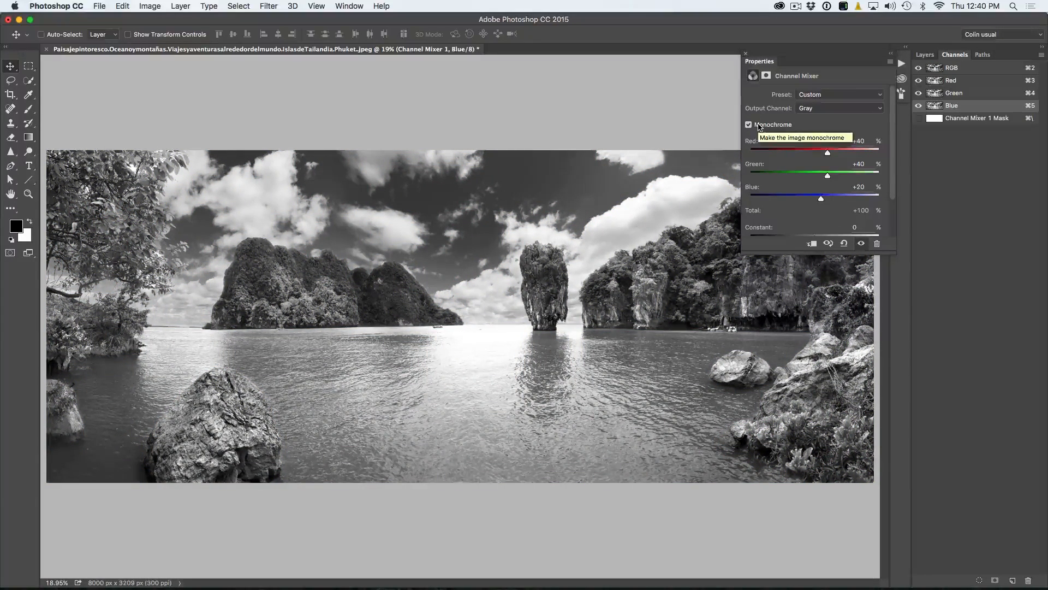
{"action": "mouse_move", "coordinate": [752, 170]}
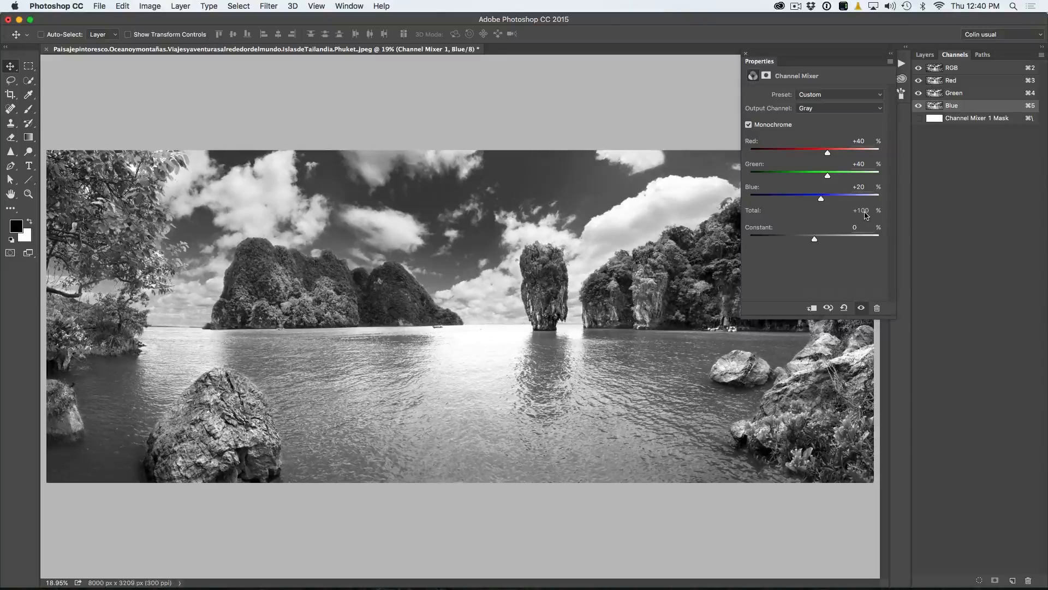
{"action": "mouse_move", "coordinate": [866, 214]}
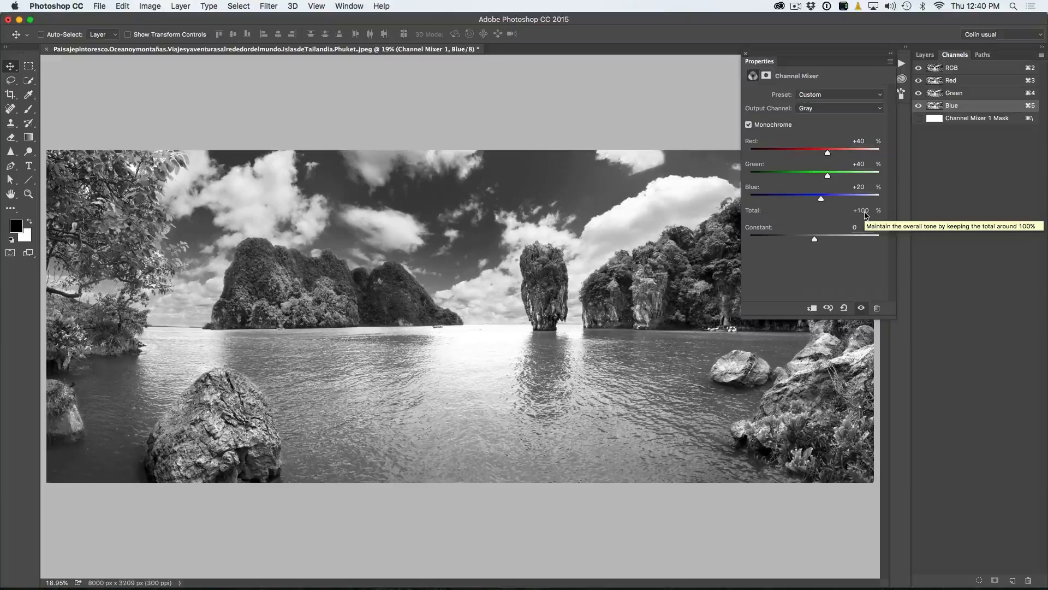
{"action": "mouse_move", "coordinate": [845, 225]}
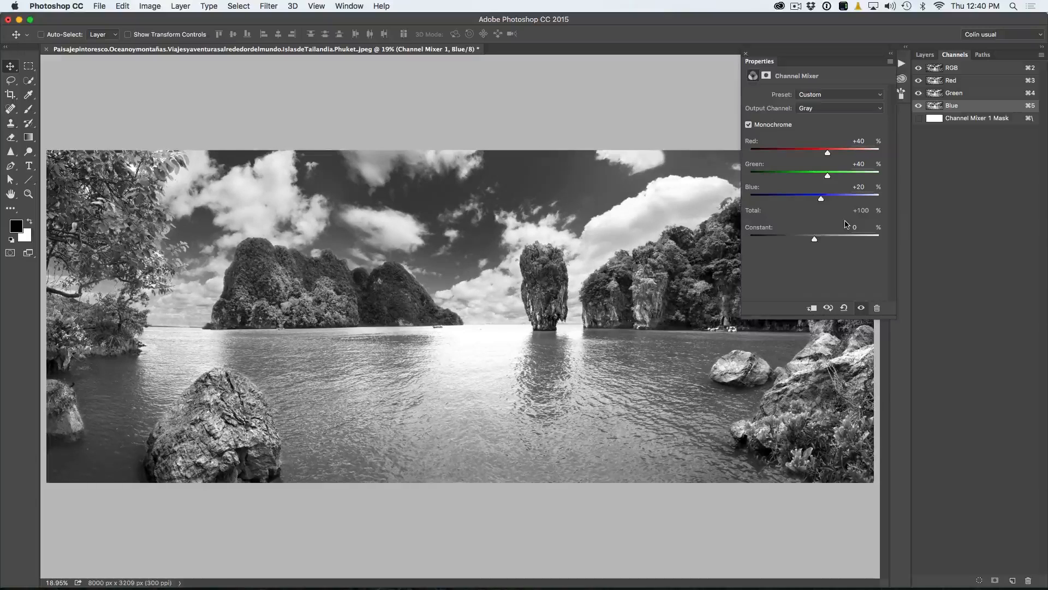
{"action": "mouse_move", "coordinate": [842, 223]}
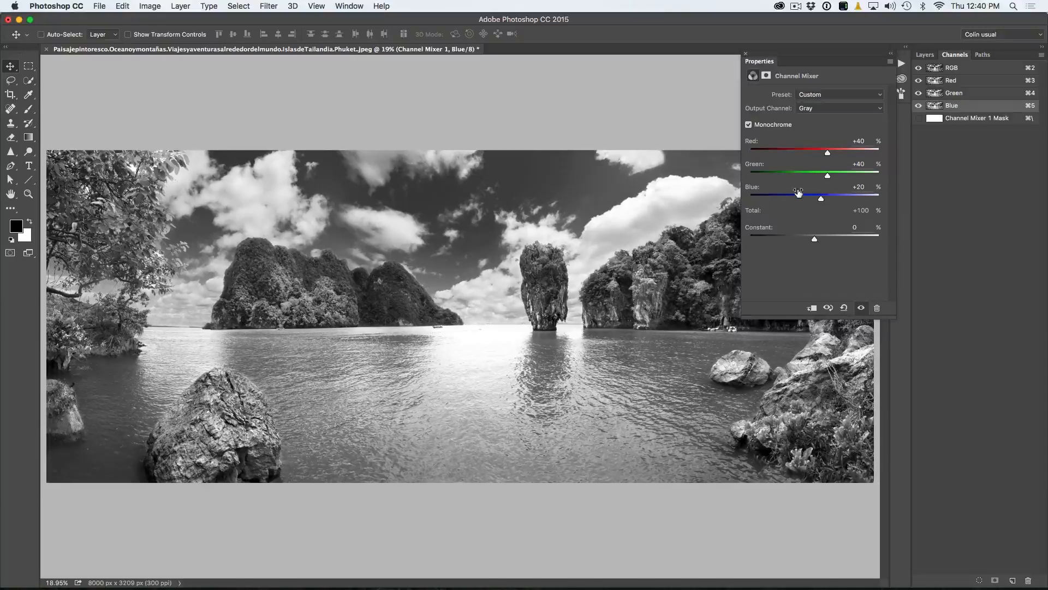
{"action": "mouse_move", "coordinate": [797, 193]}
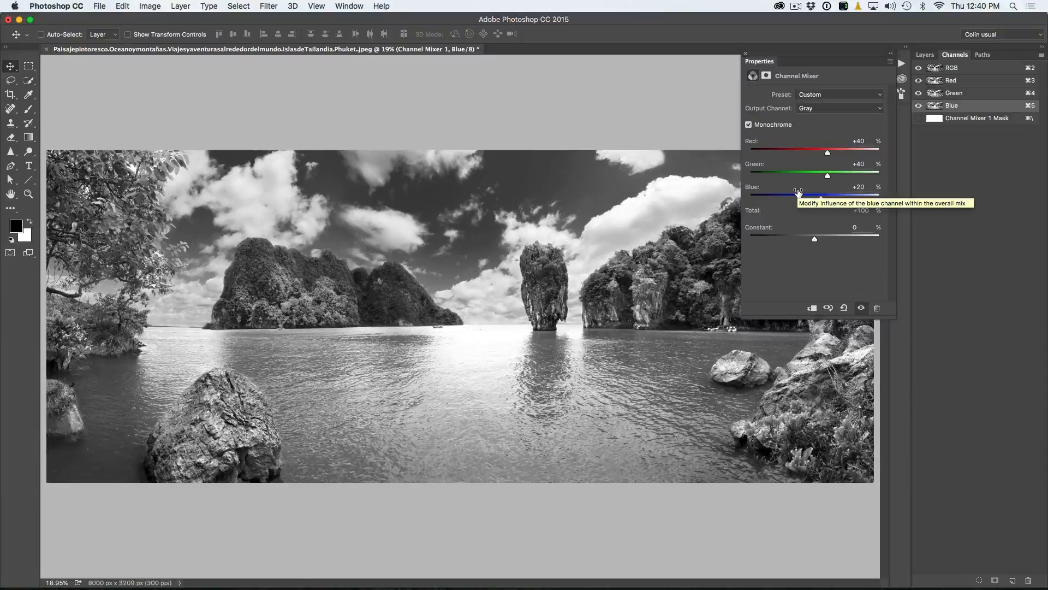
{"action": "mouse_move", "coordinate": [786, 239]}
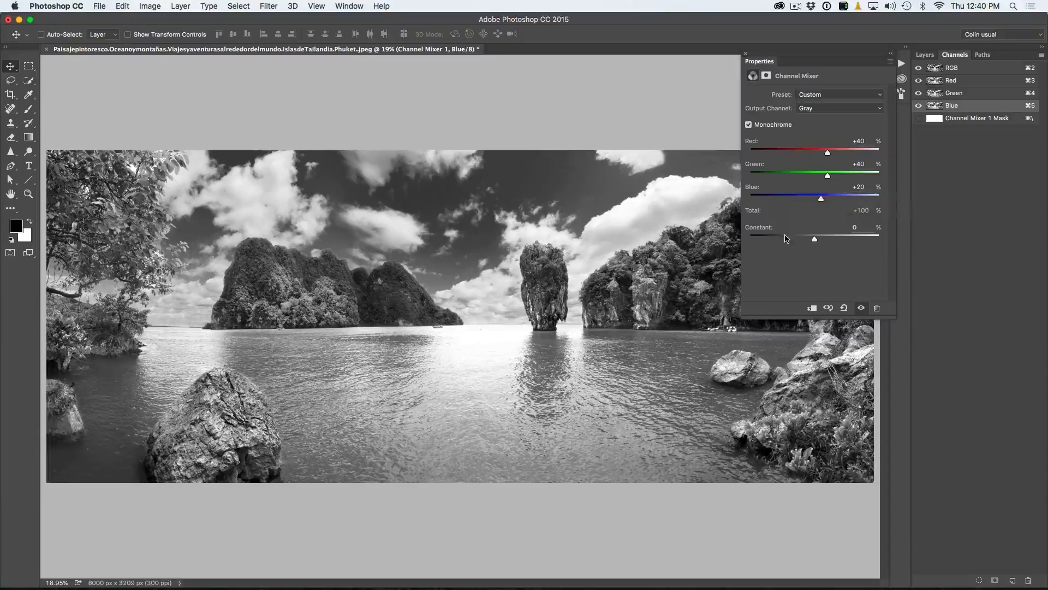
{"action": "mouse_move", "coordinate": [786, 242]}
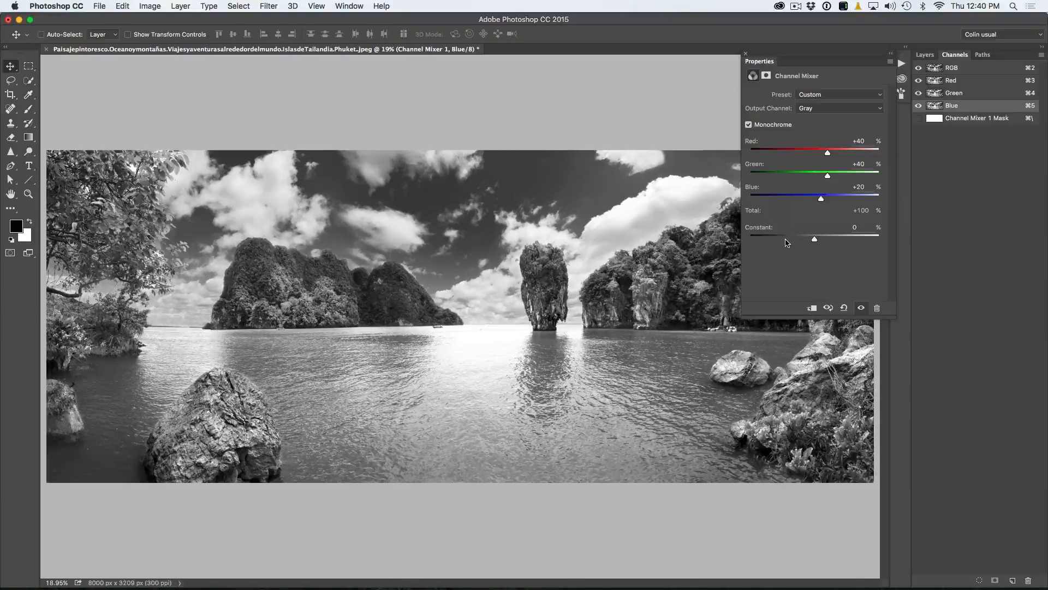
{"action": "mouse_move", "coordinate": [715, 237]}
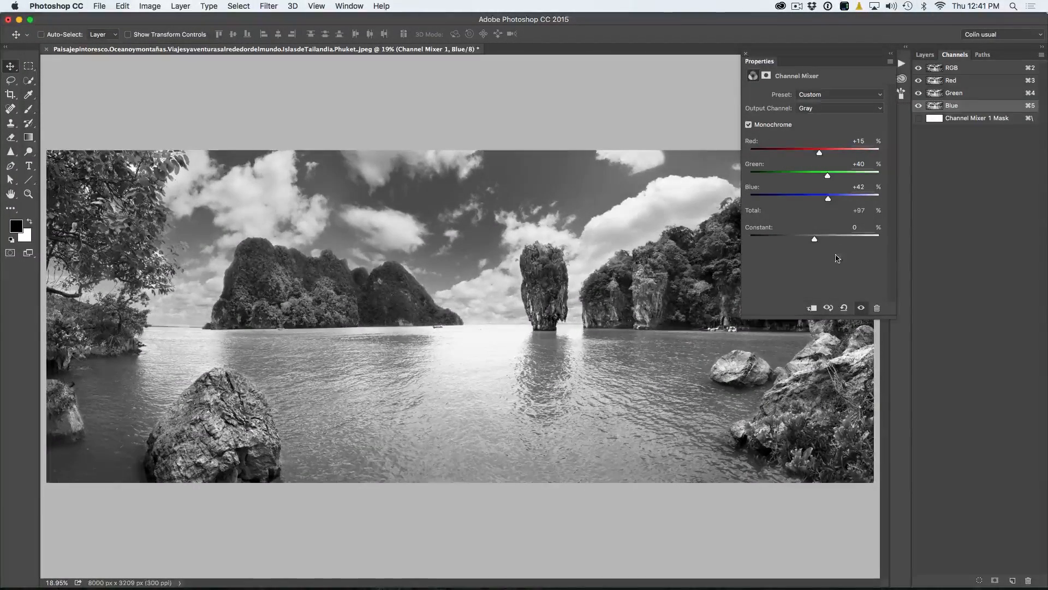
Step: Reset the Channel Mixer to its colour defaults after the red +15, blue +42 trial
{"action": "left_click", "coordinate": [844, 307]}
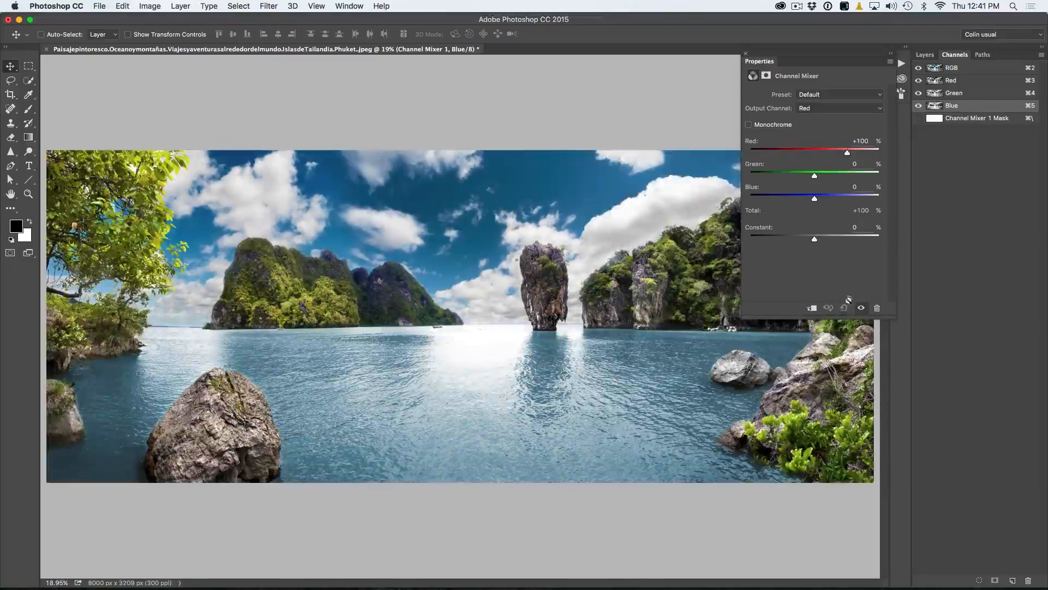
Step: Re-enable Monochrome with green at +91, then reset the Channel Mixer to defaults
{"action": "left_click", "coordinate": [748, 124]}
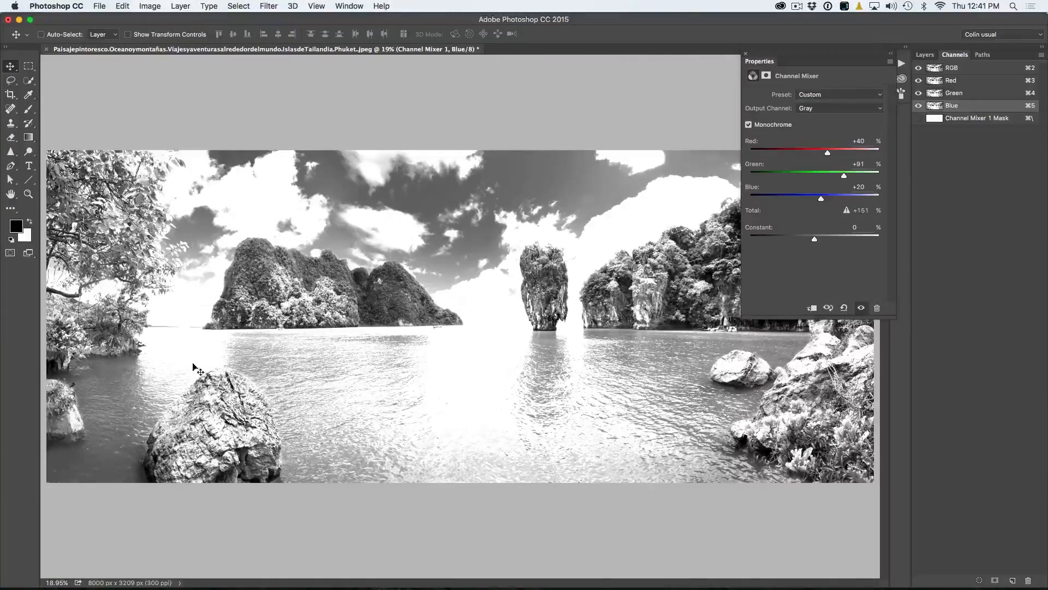
{"action": "left_click", "coordinate": [844, 308]}
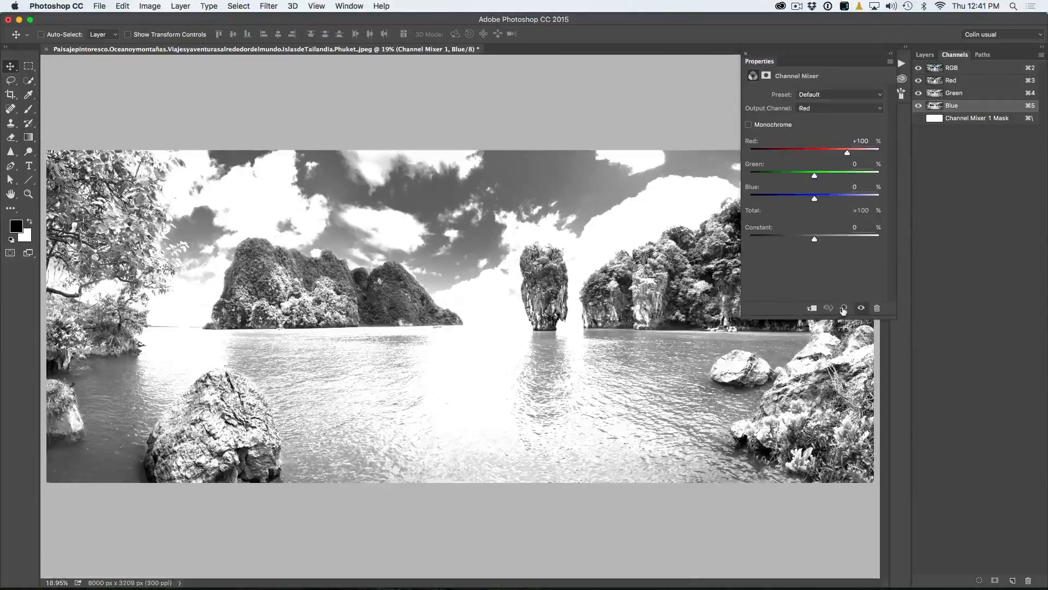
Step: Toggle Monochrome back on for the green-heavy mix of red +3, green +81, blue +12
{"action": "left_click", "coordinate": [748, 125]}
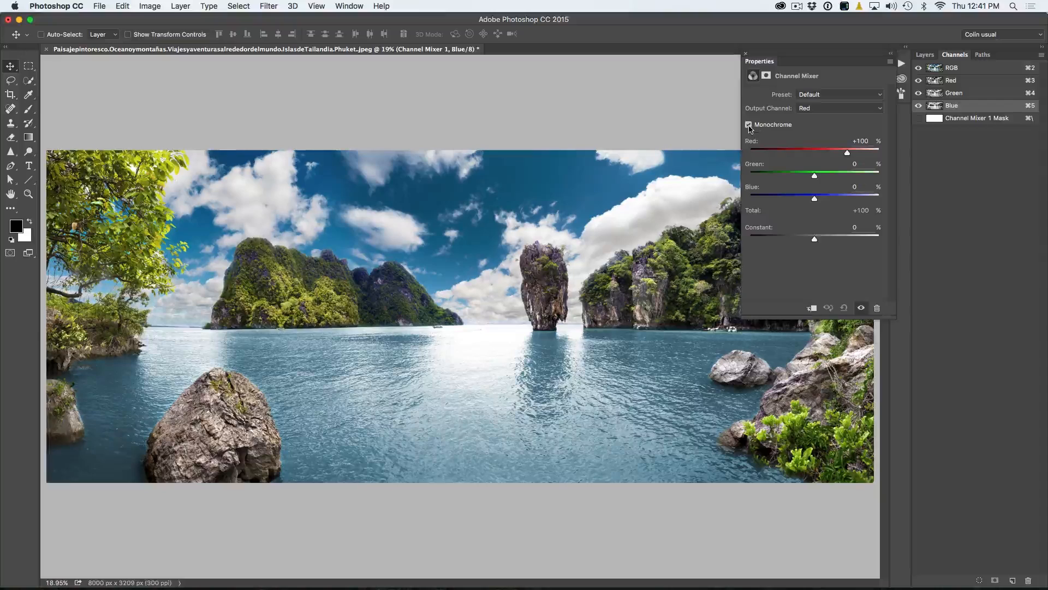
{"action": "left_click", "coordinate": [749, 125]}
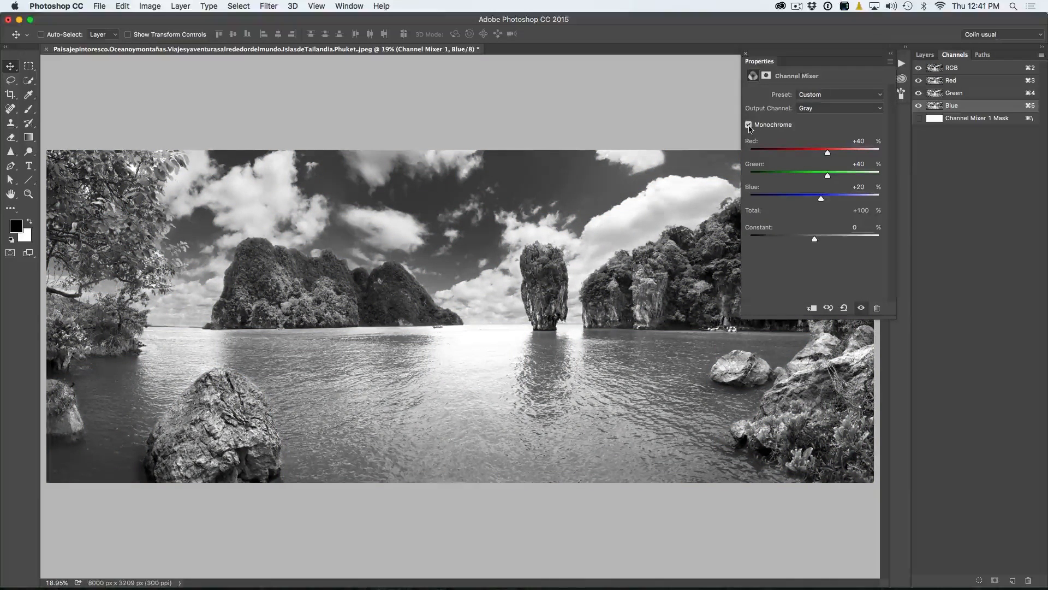
{"action": "left_click", "coordinate": [749, 124]}
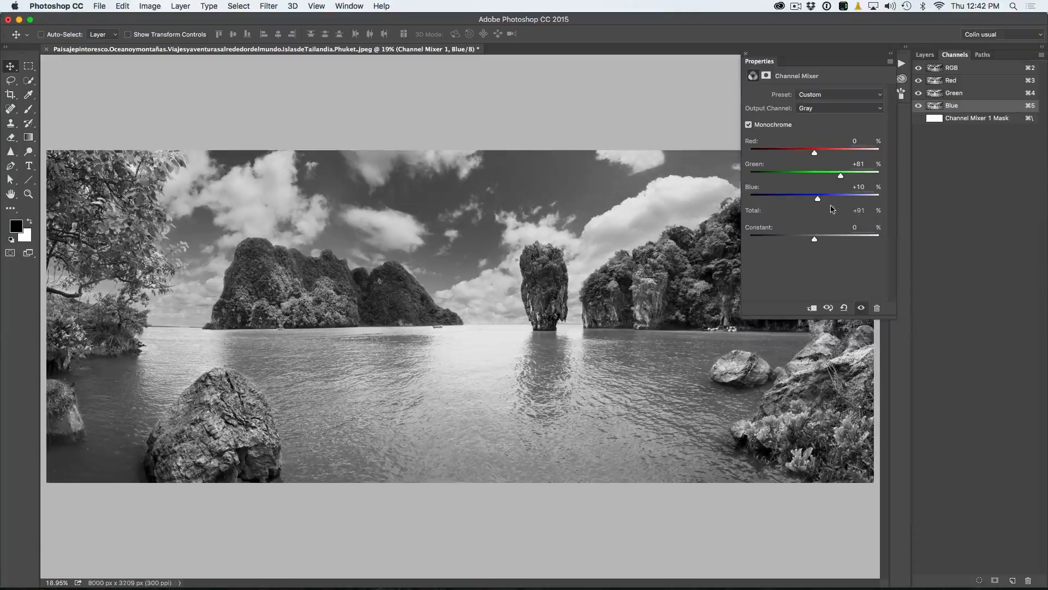
{"action": "mouse_move", "coordinate": [561, 189]}
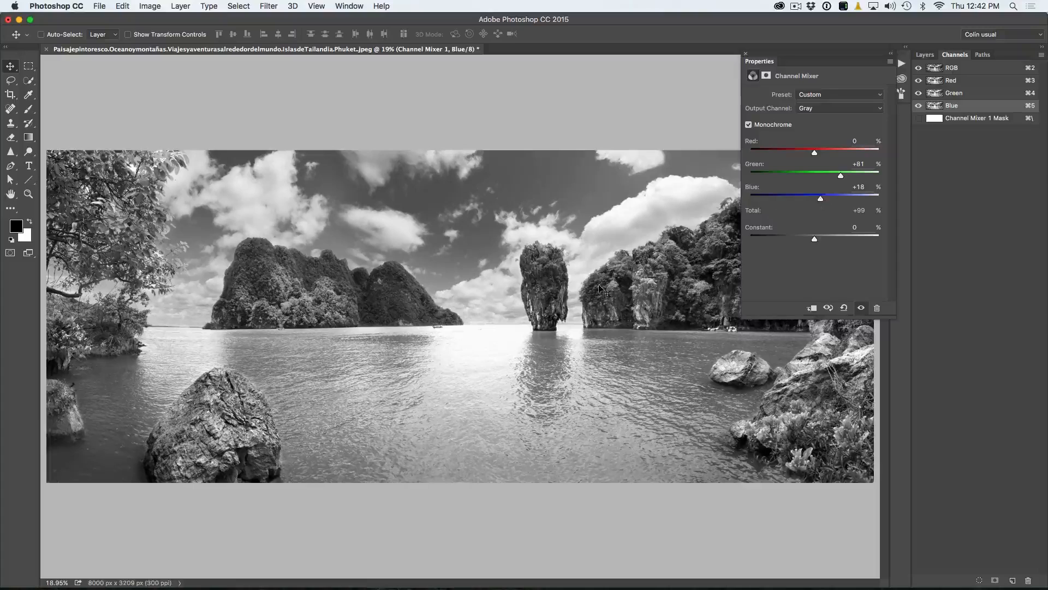
{"action": "mouse_move", "coordinate": [496, 362]}
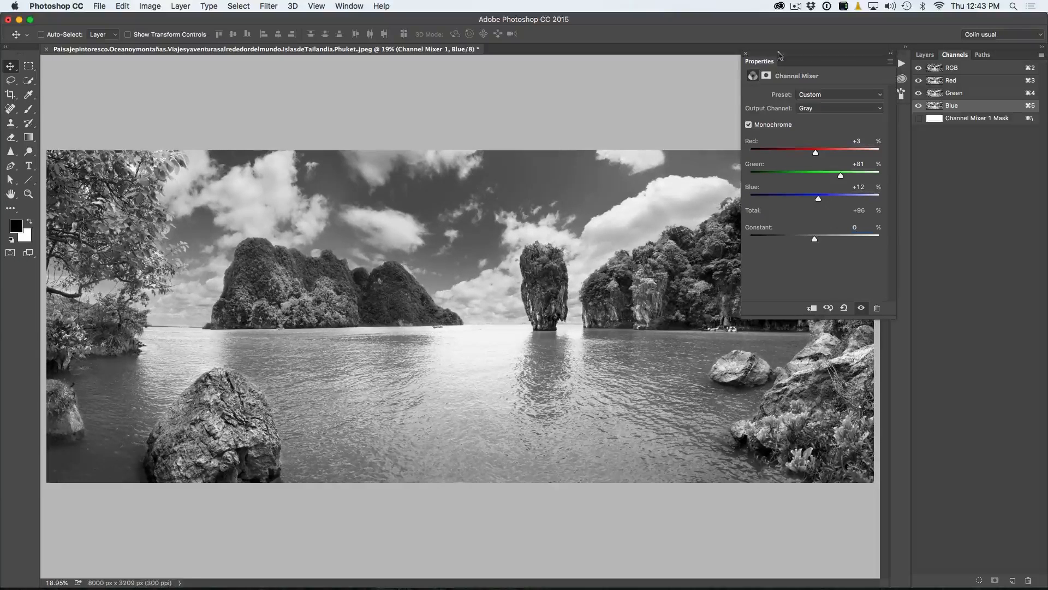
Step: Collapse the Properties panel to reveal the finished black-and-white island photo
{"action": "left_click", "coordinate": [745, 52]}
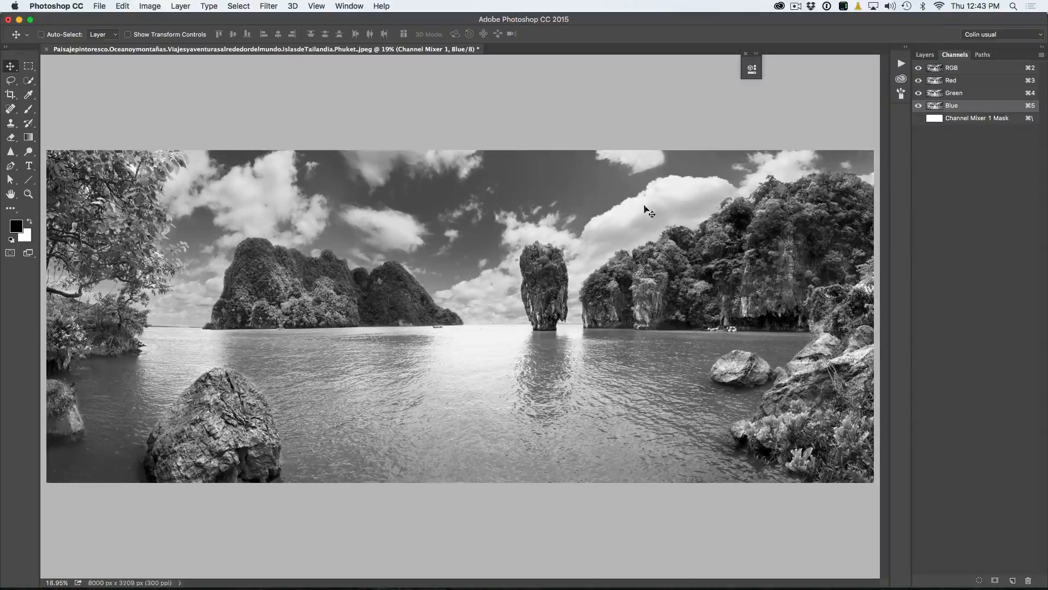
{"action": "mouse_move", "coordinate": [541, 303]}
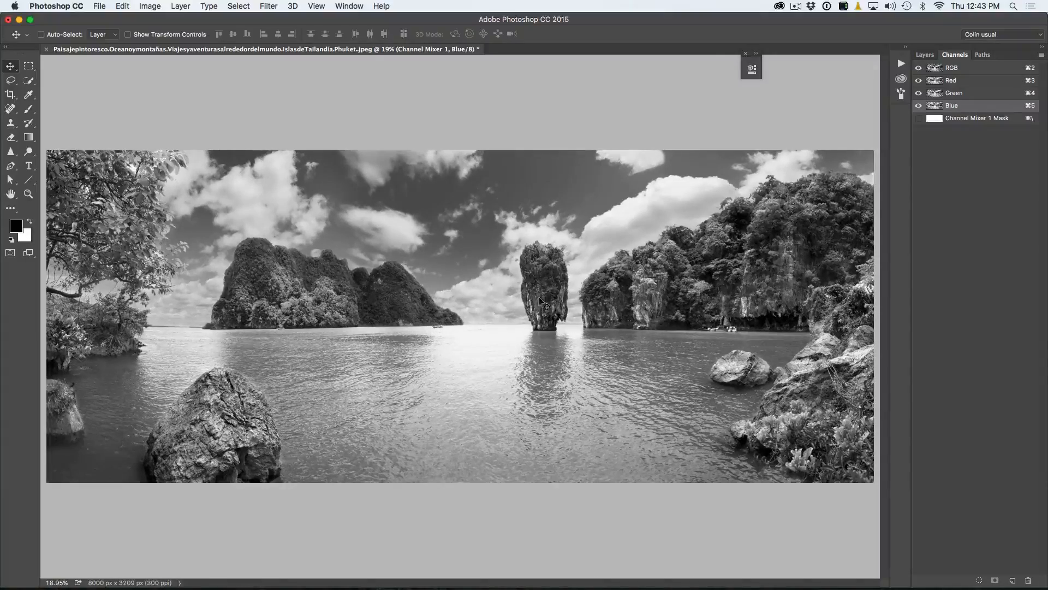